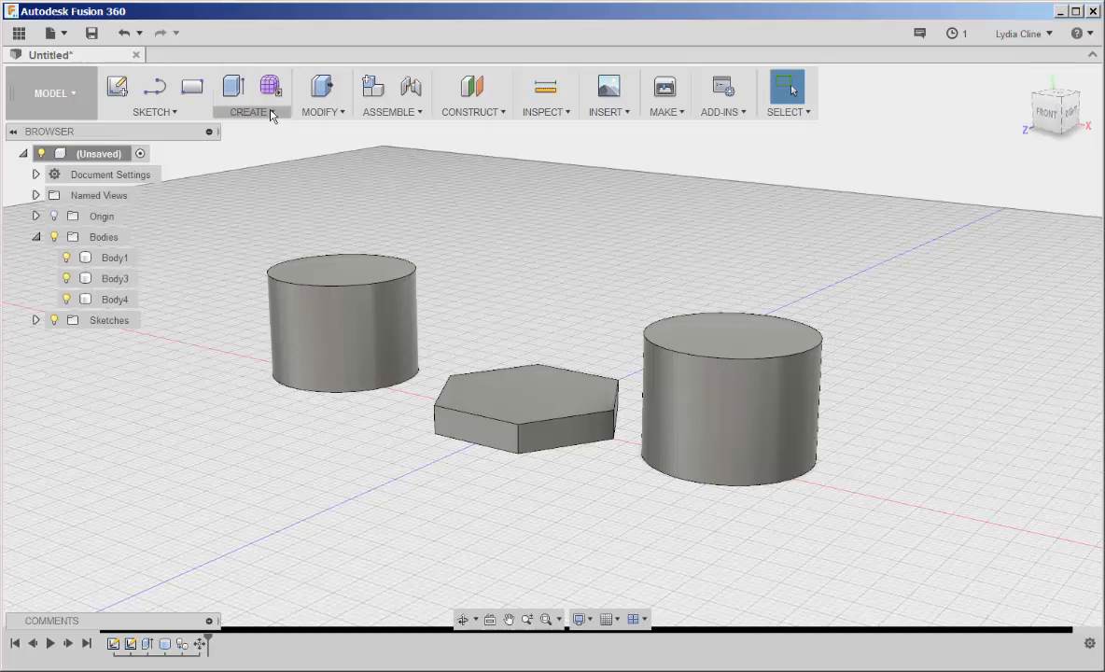
- Place a simple Hole on the left cylinder's top face and drag it to the centre
click(251, 112)
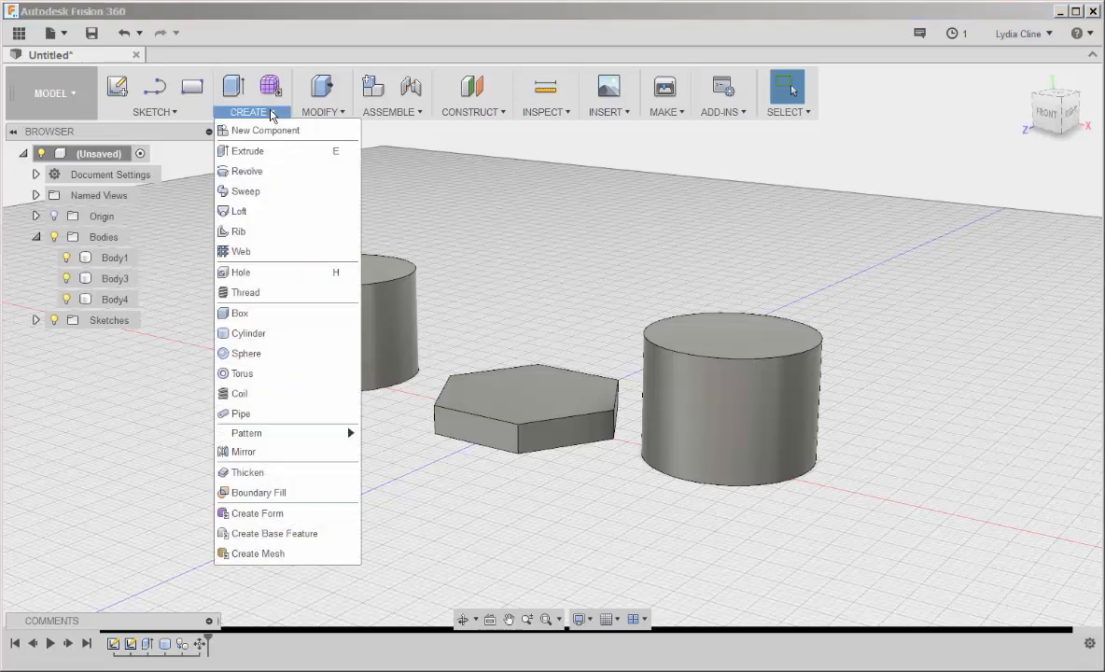
mouse_move(241, 273)
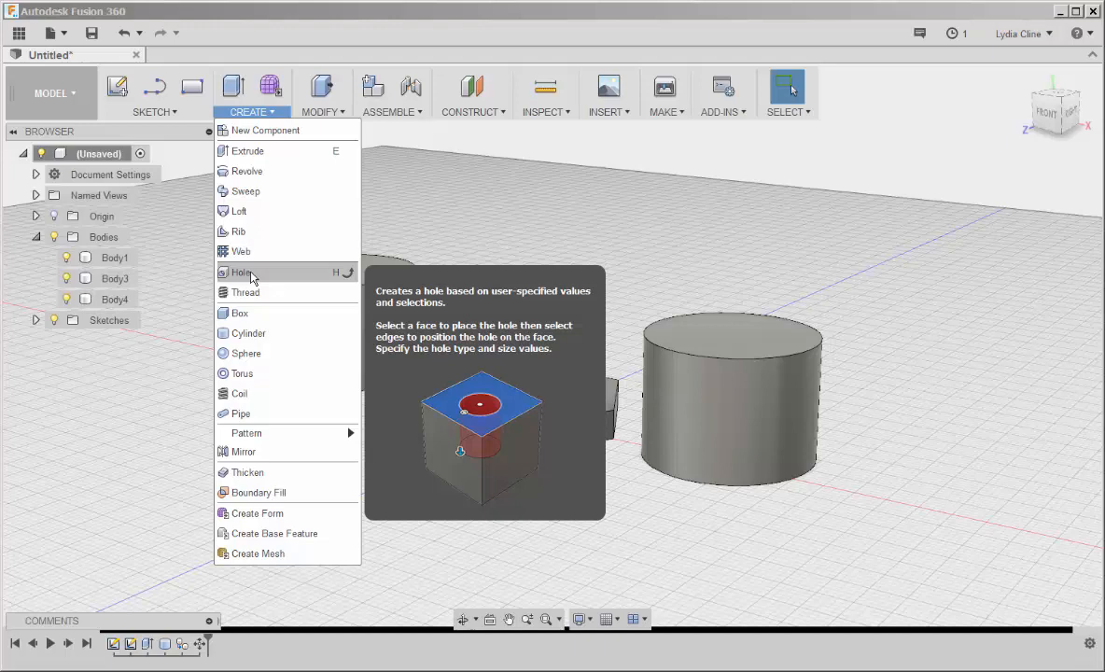
click(242, 272)
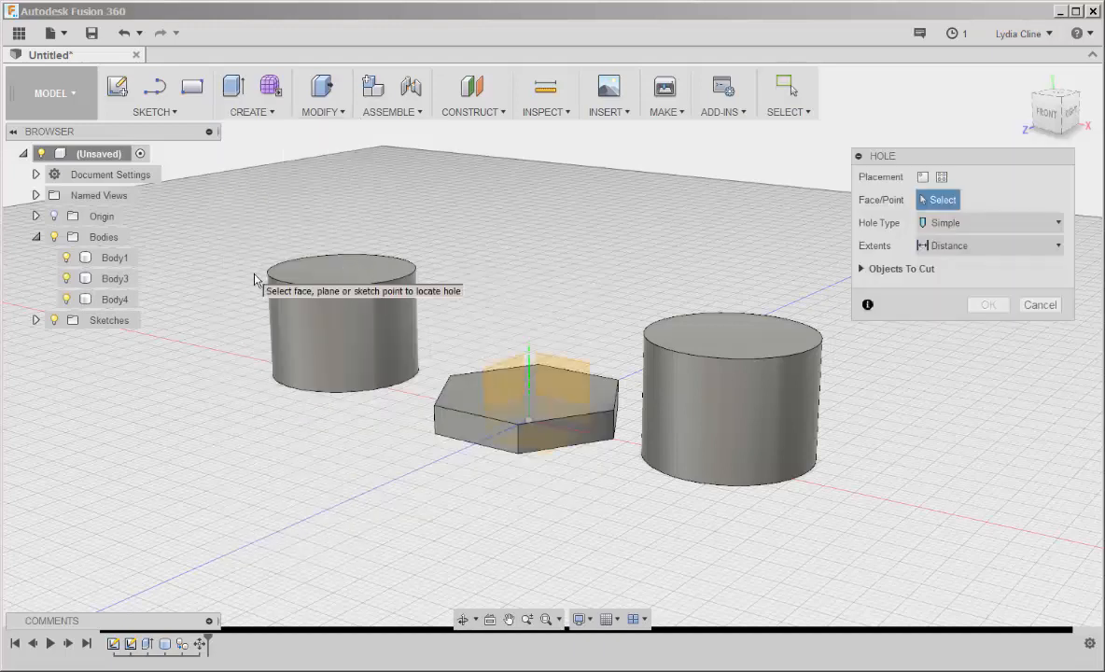
click(340, 277)
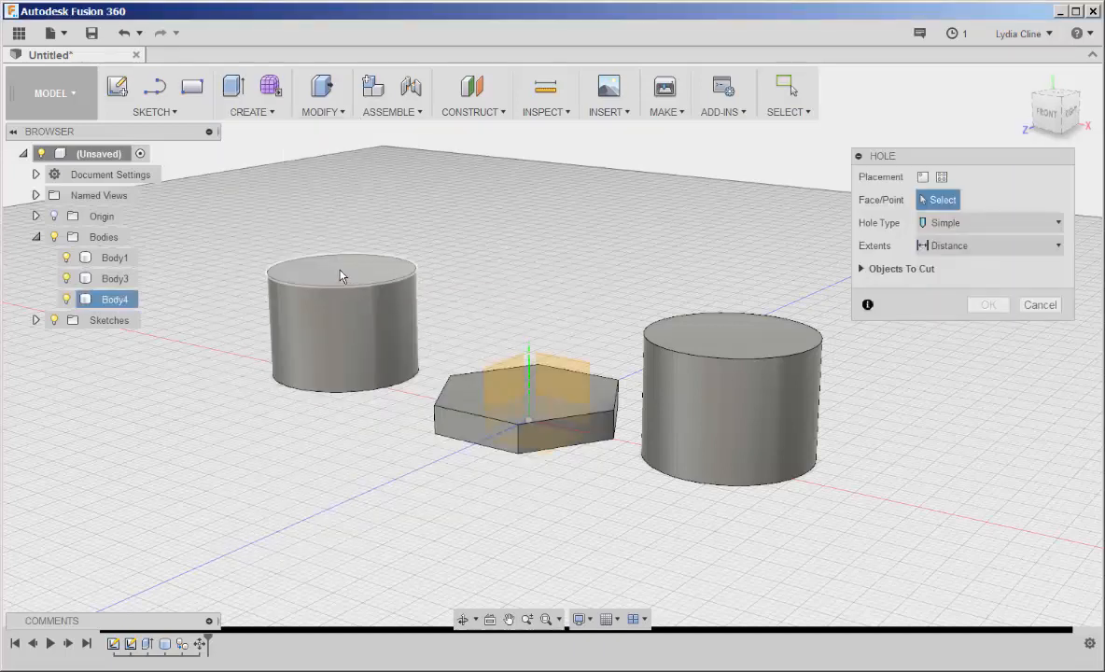
click(340, 271)
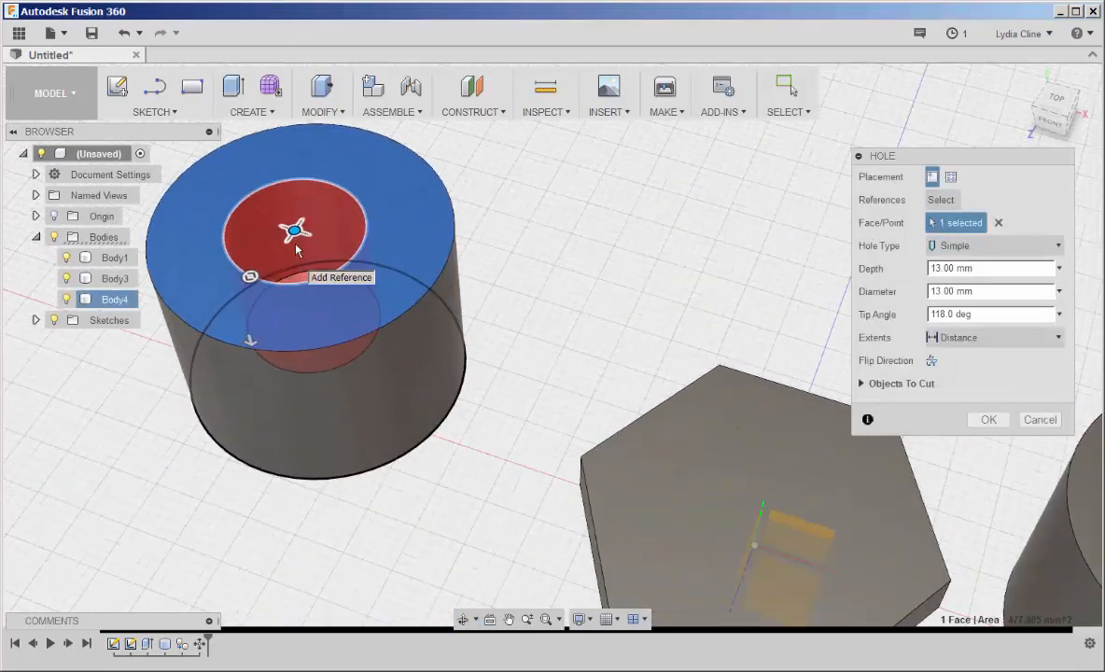
drag(295, 231, 359, 252)
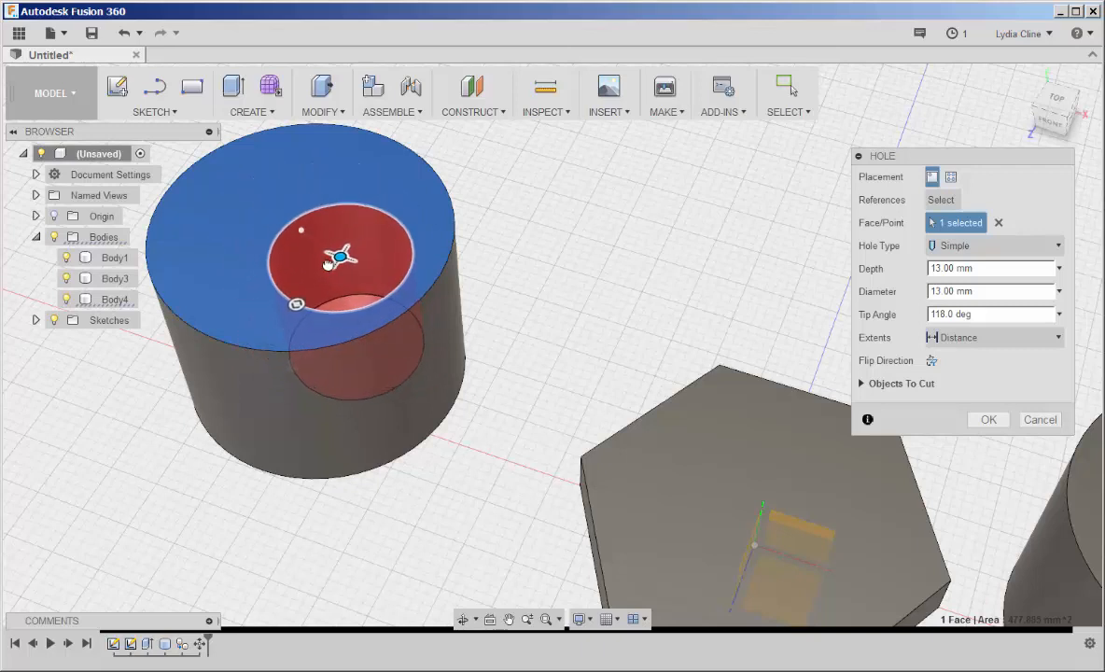
drag(329, 262, 301, 231)
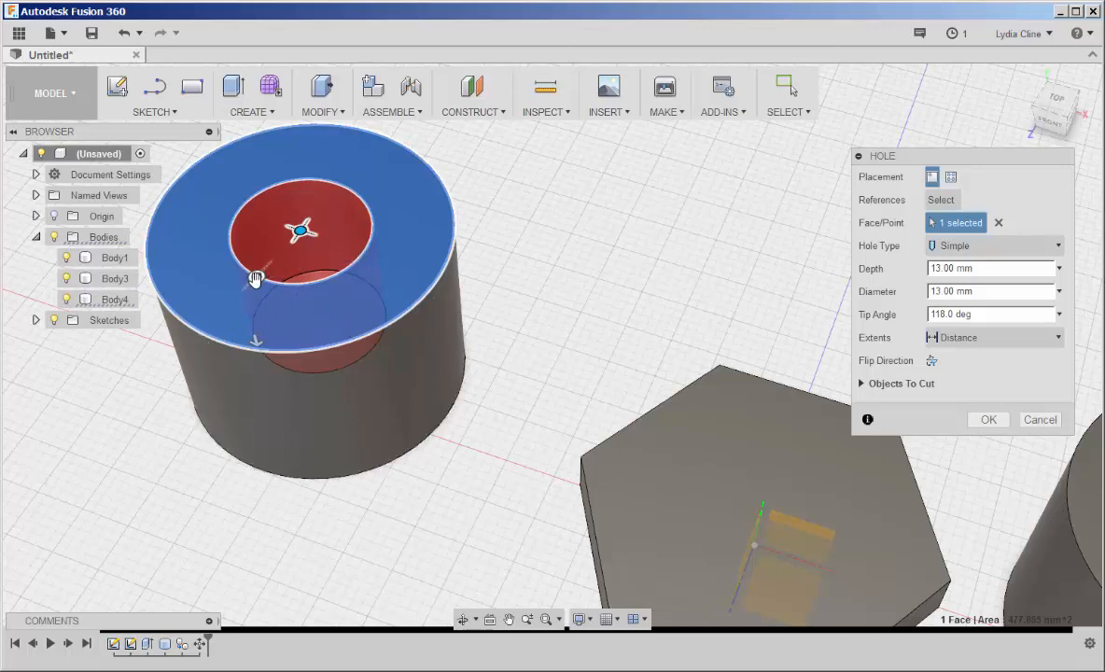
drag(260, 280, 239, 306)
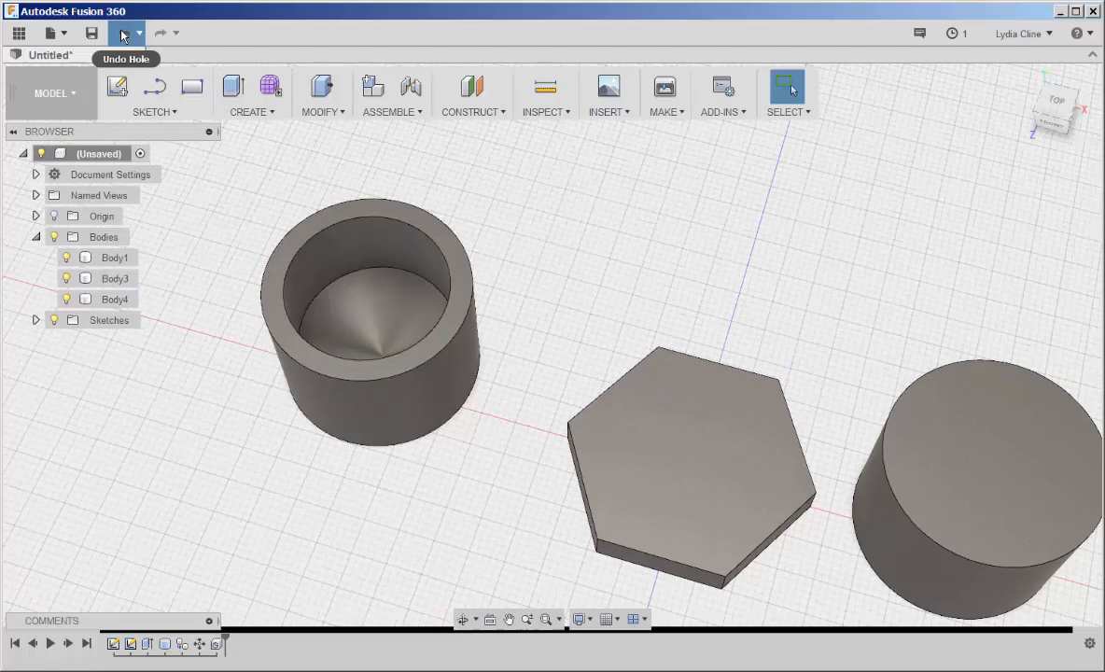
- Undo the simple hole and start a Counterbore hole on the left cylinder's top face
click(127, 34)
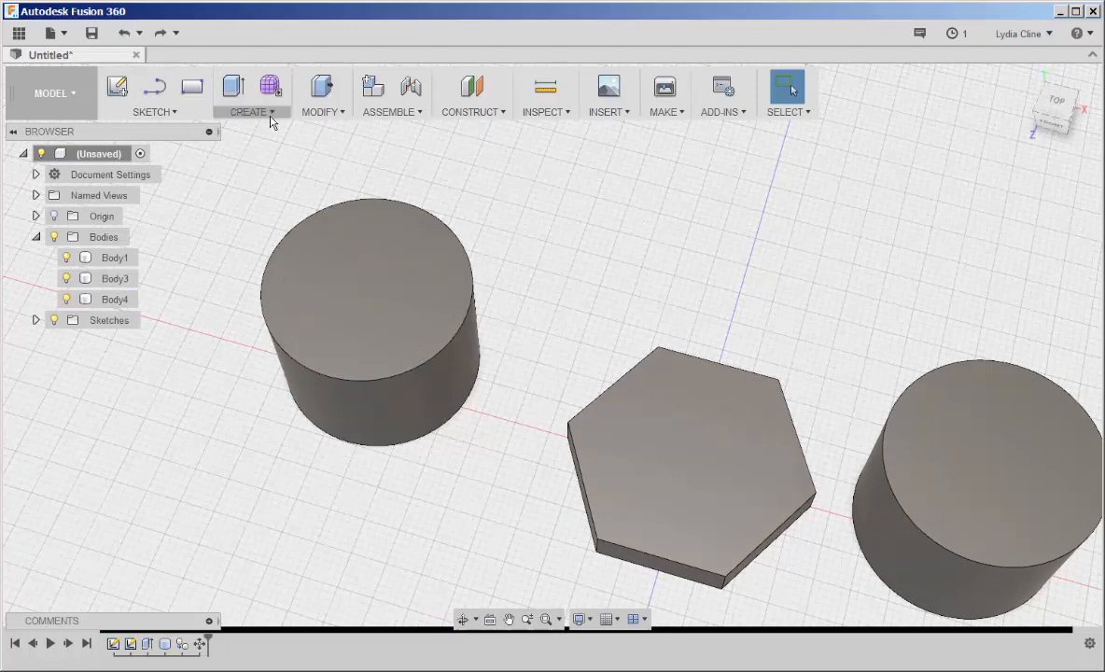
click(250, 94)
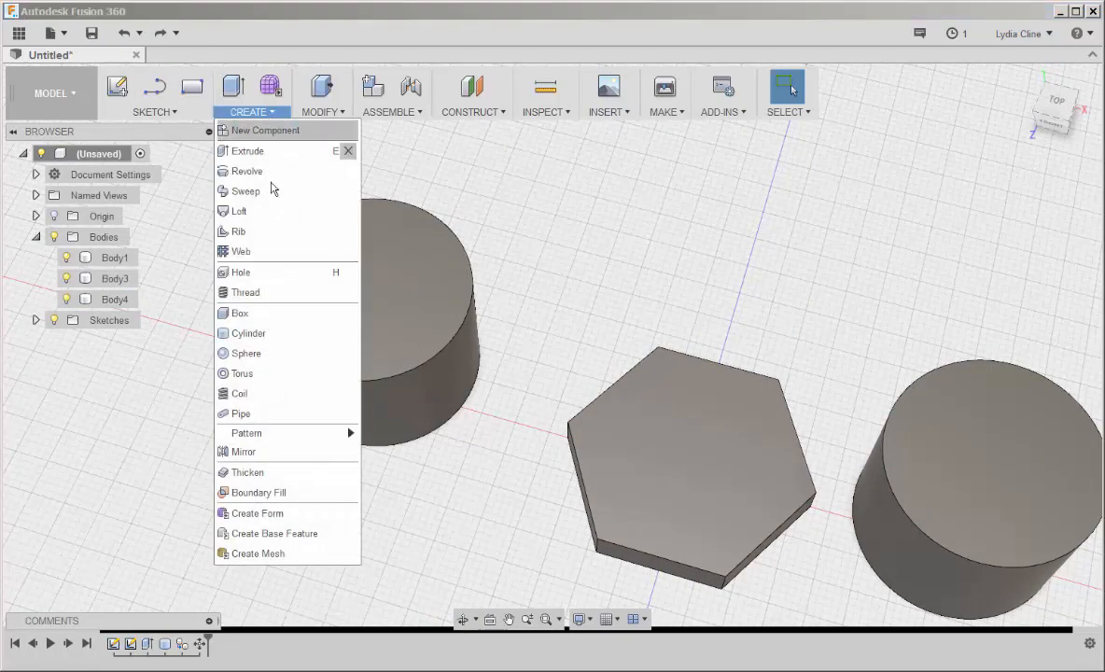
click(241, 273)
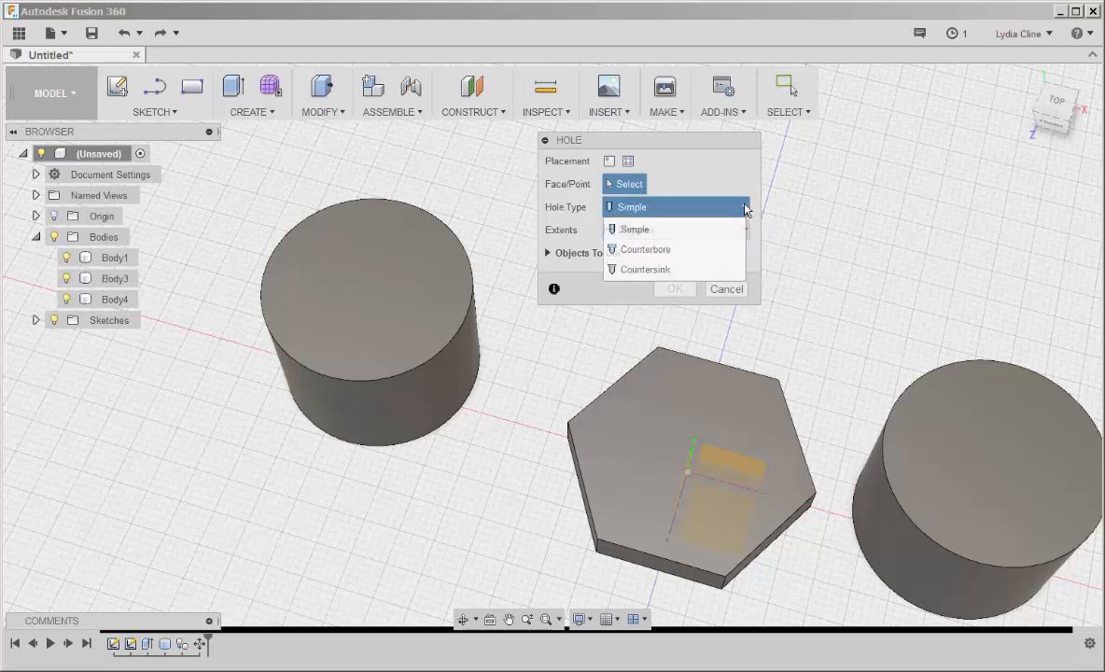
click(646, 251)
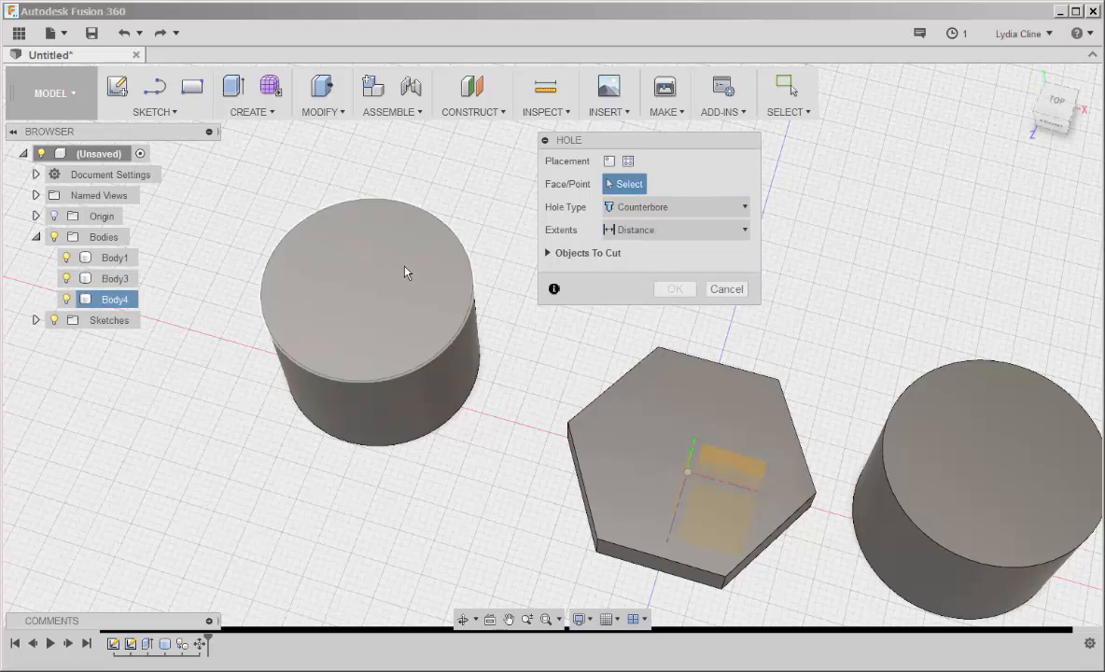
click(407, 272)
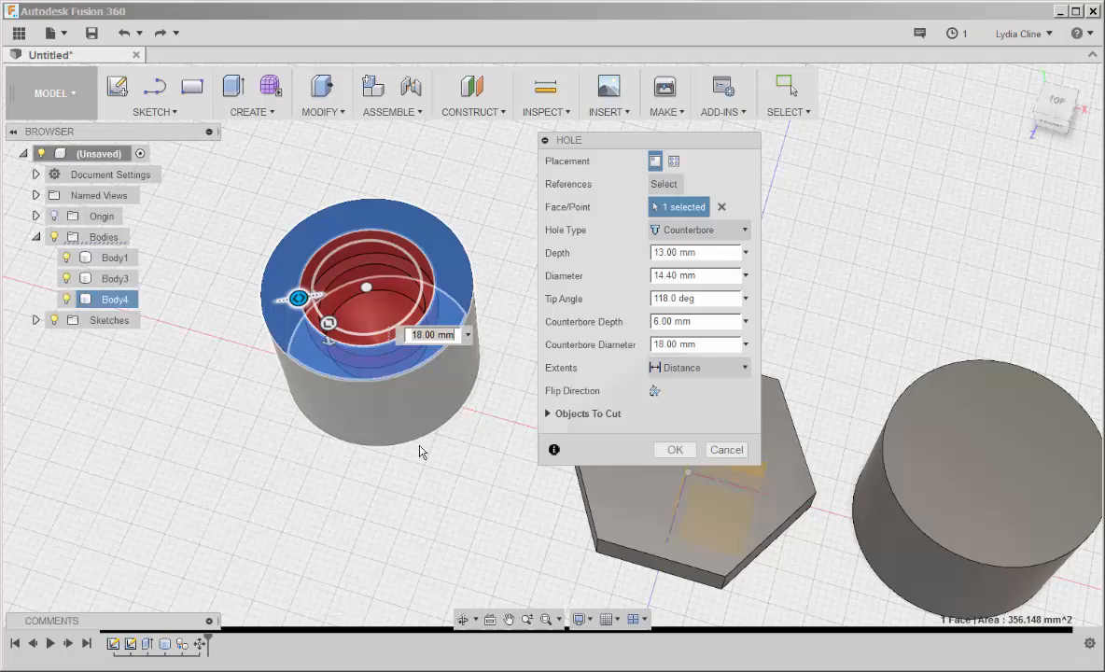
- Drag the counterbored hole's depth to 30 mm and confirm it
click(674, 450)
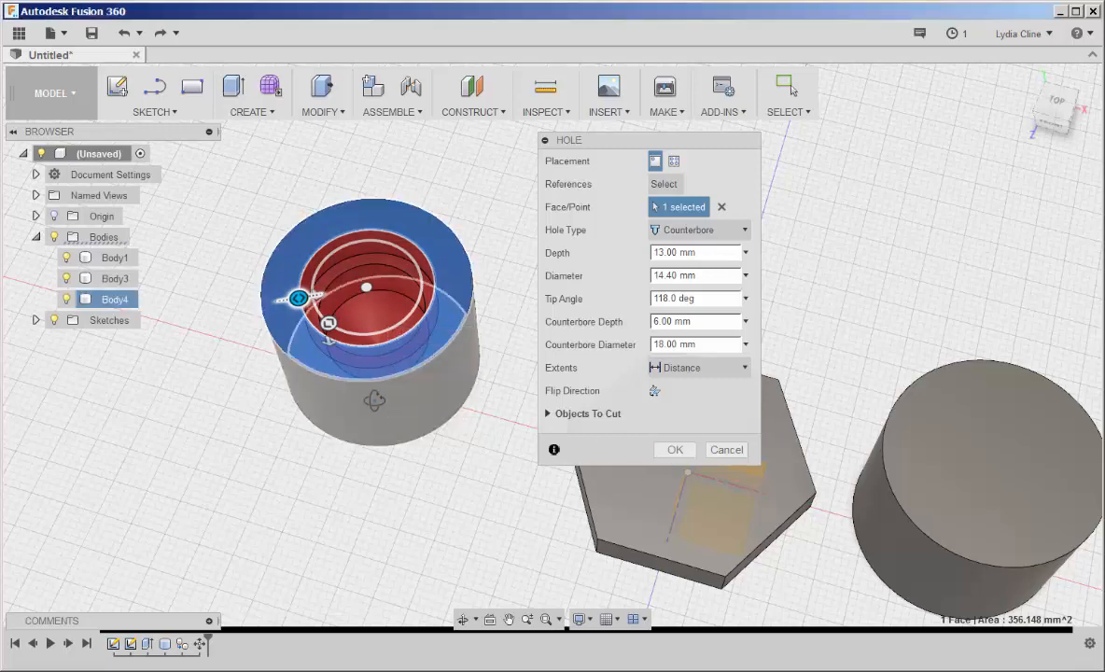
drag(346, 321, 345, 364)
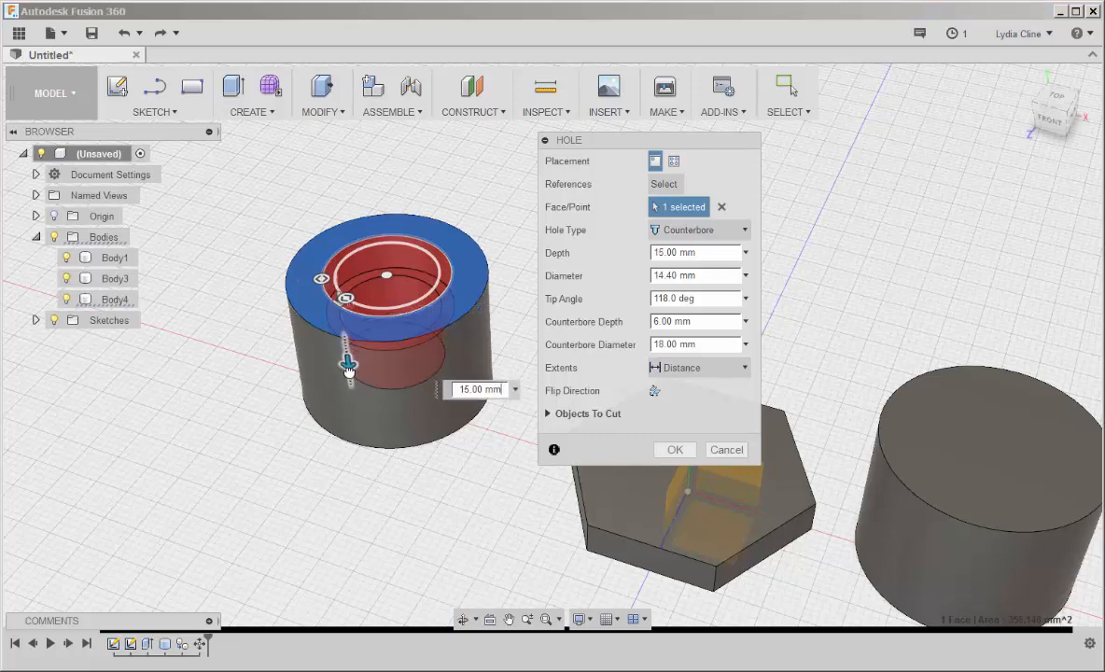
drag(346, 365, 351, 392)
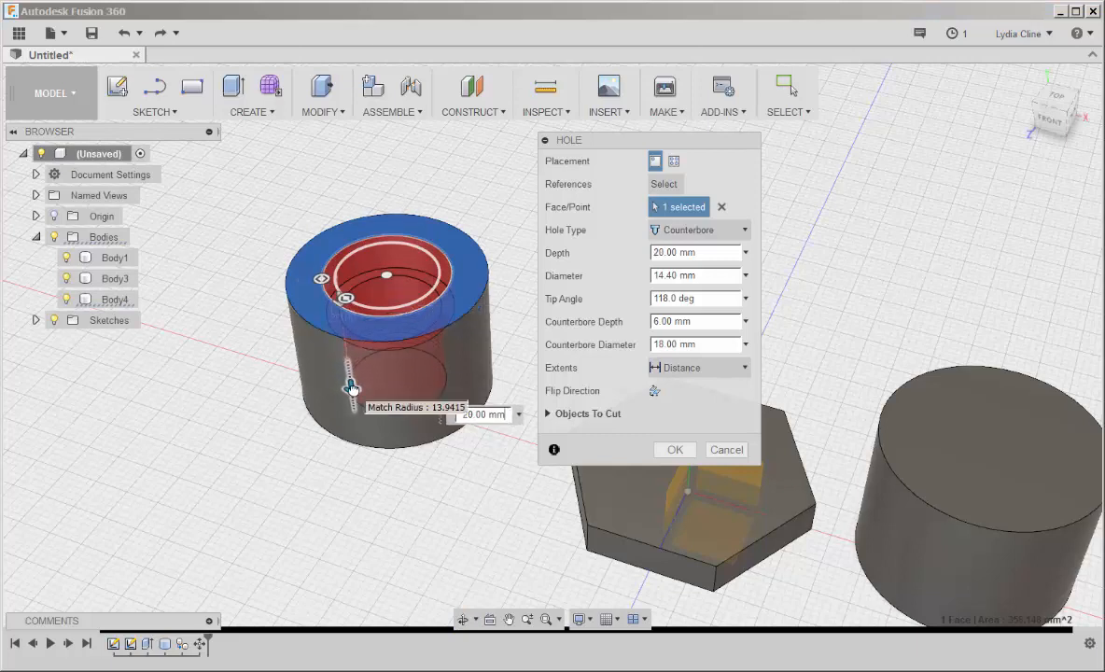
drag(351, 386, 362, 471)
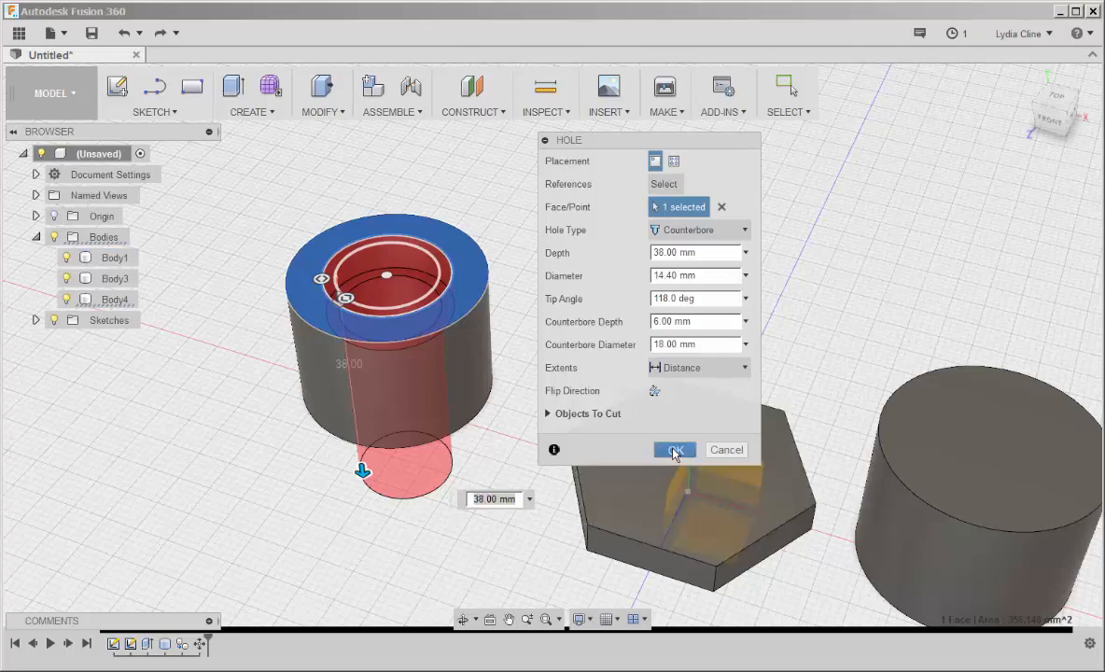
click(674, 450)
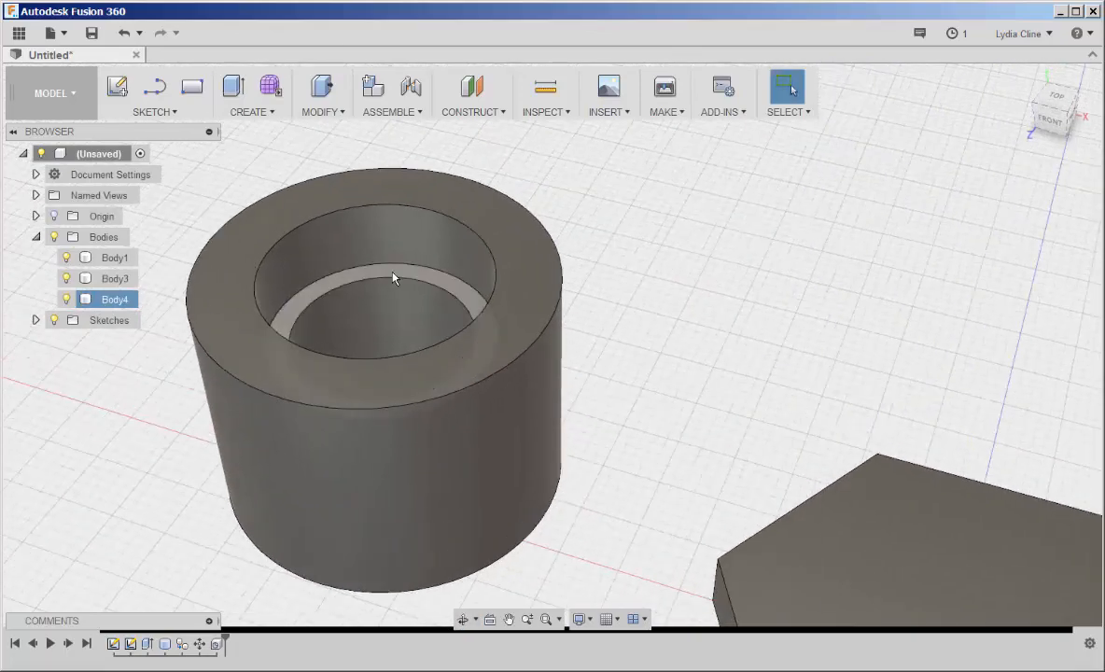
right_click(392, 278)
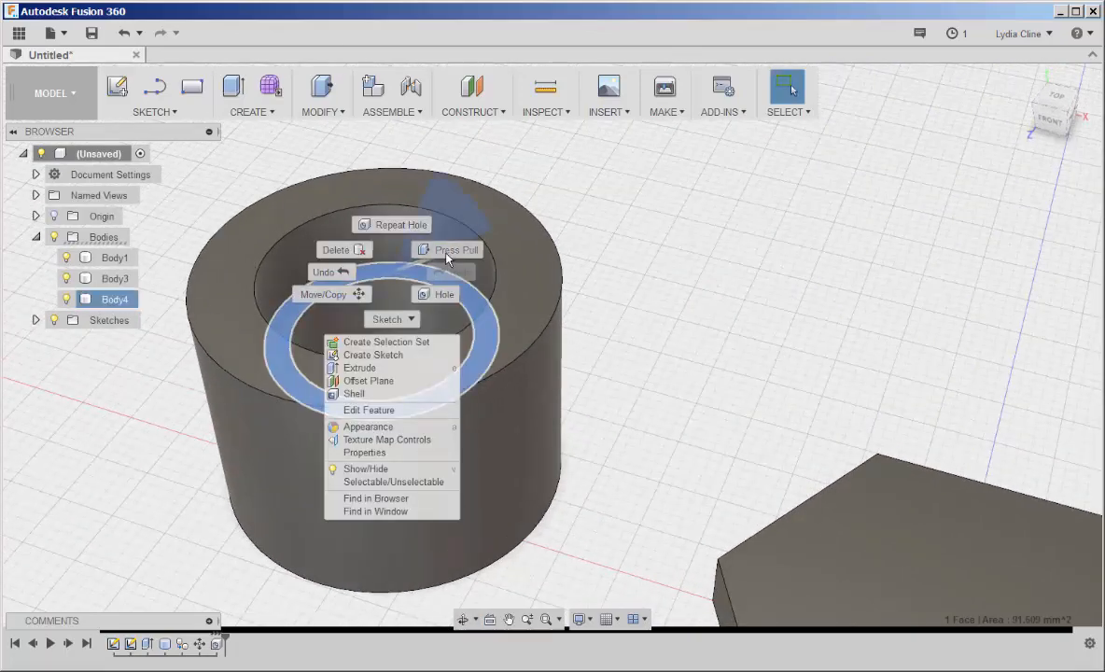
click(455, 251)
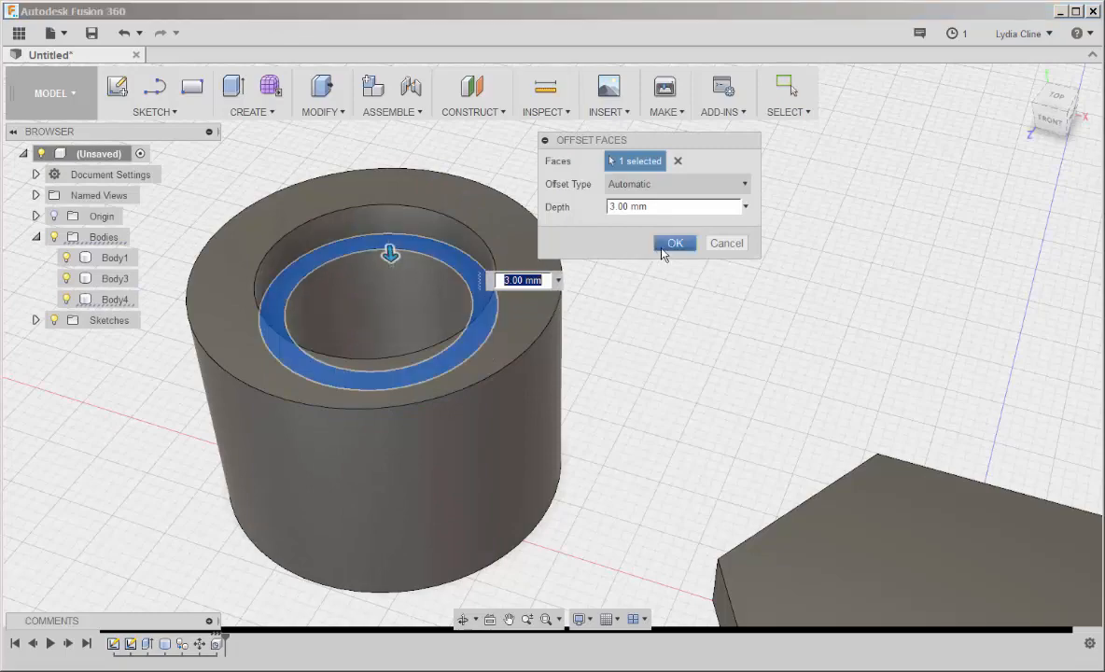
click(676, 243)
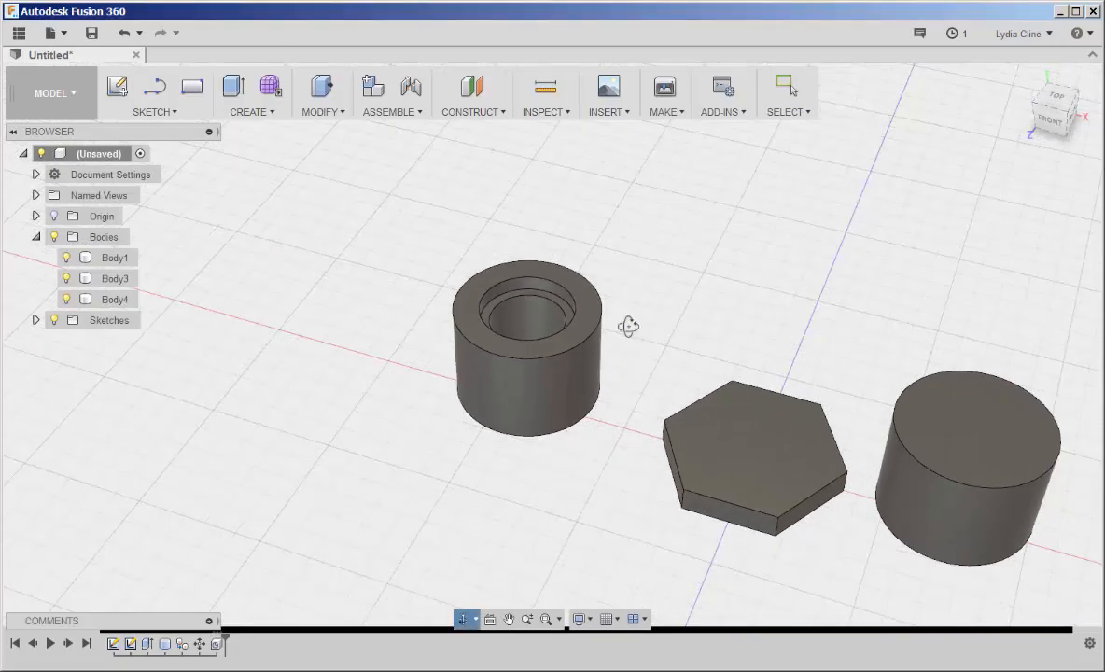
drag(628, 325, 646, 338)
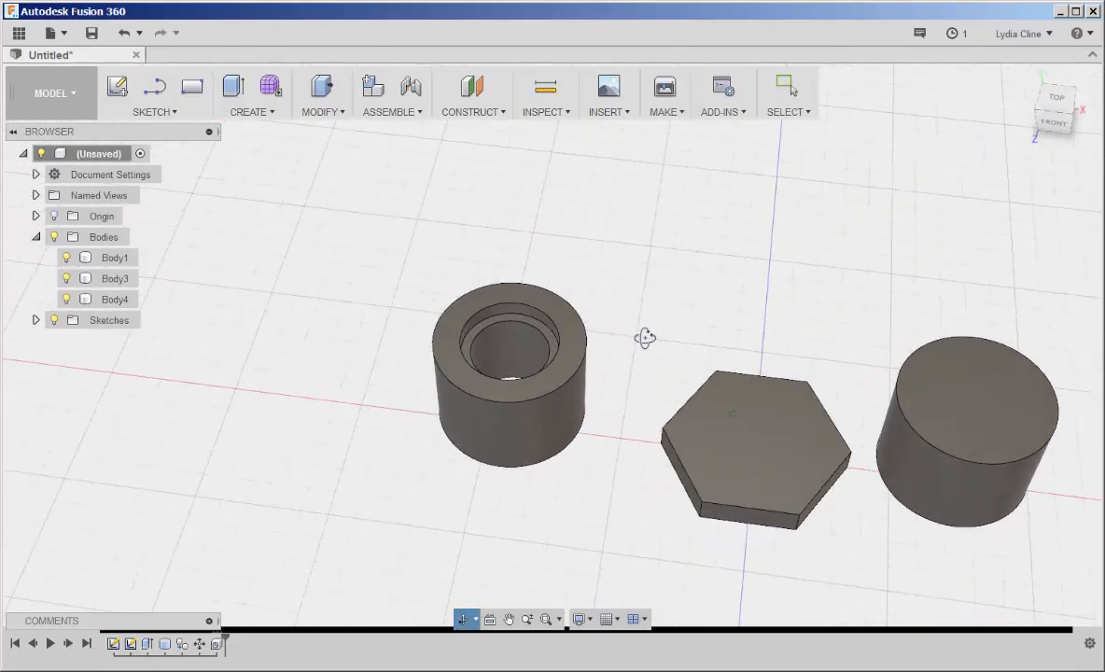
- Delete Body4, the hollow cylinder, accepting the Deletion Warning
click(114, 298)
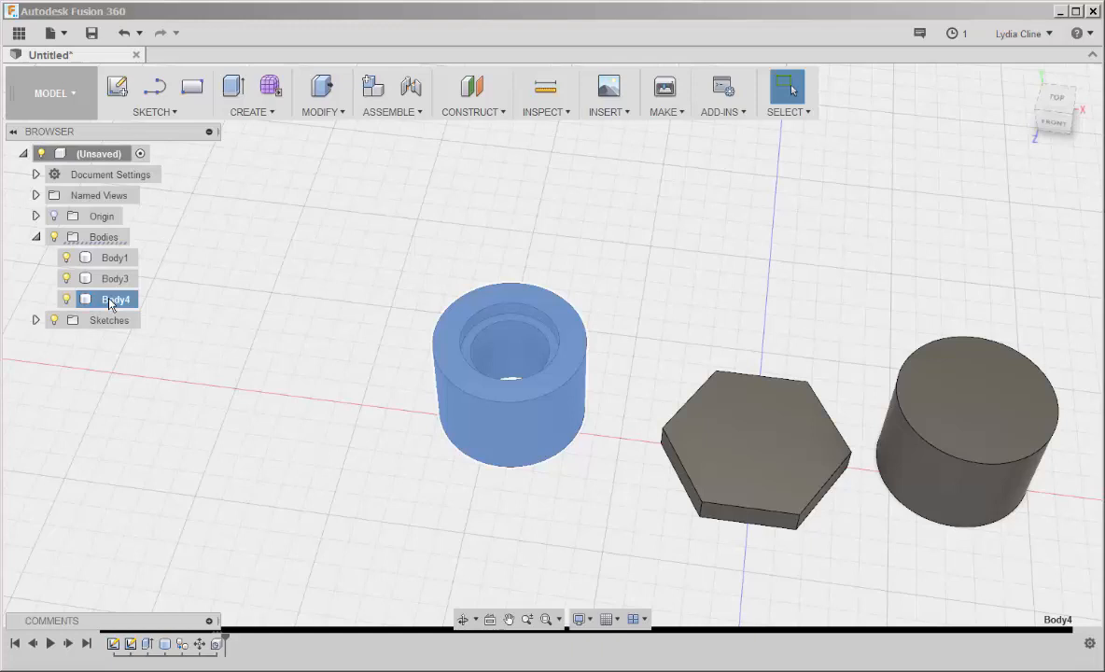
right_click(116, 299)
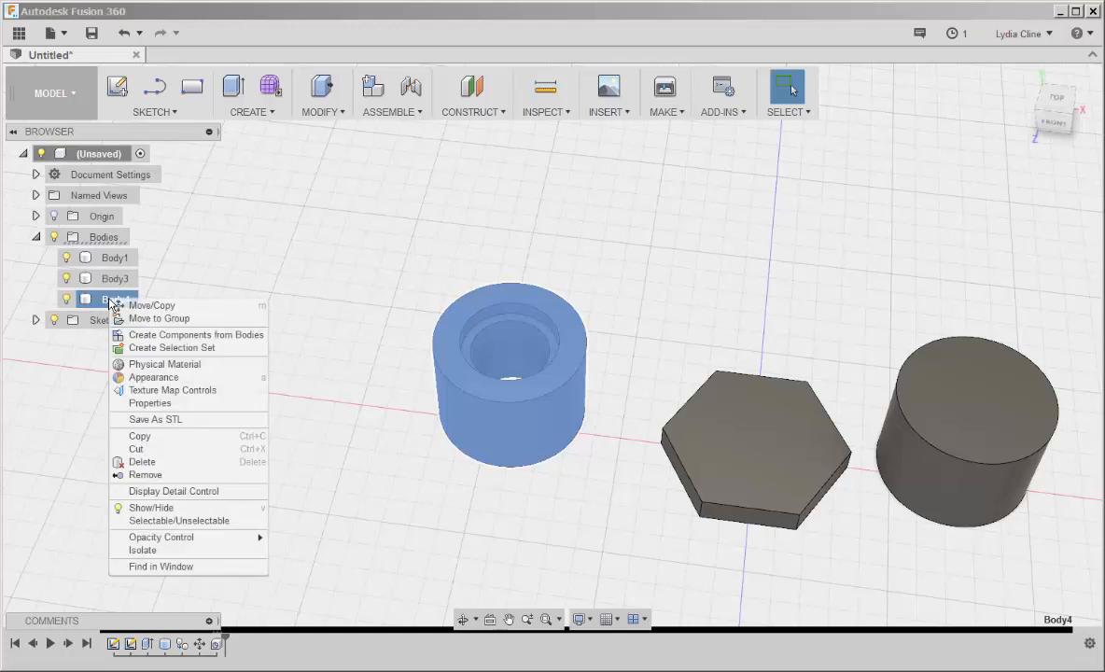
click(142, 461)
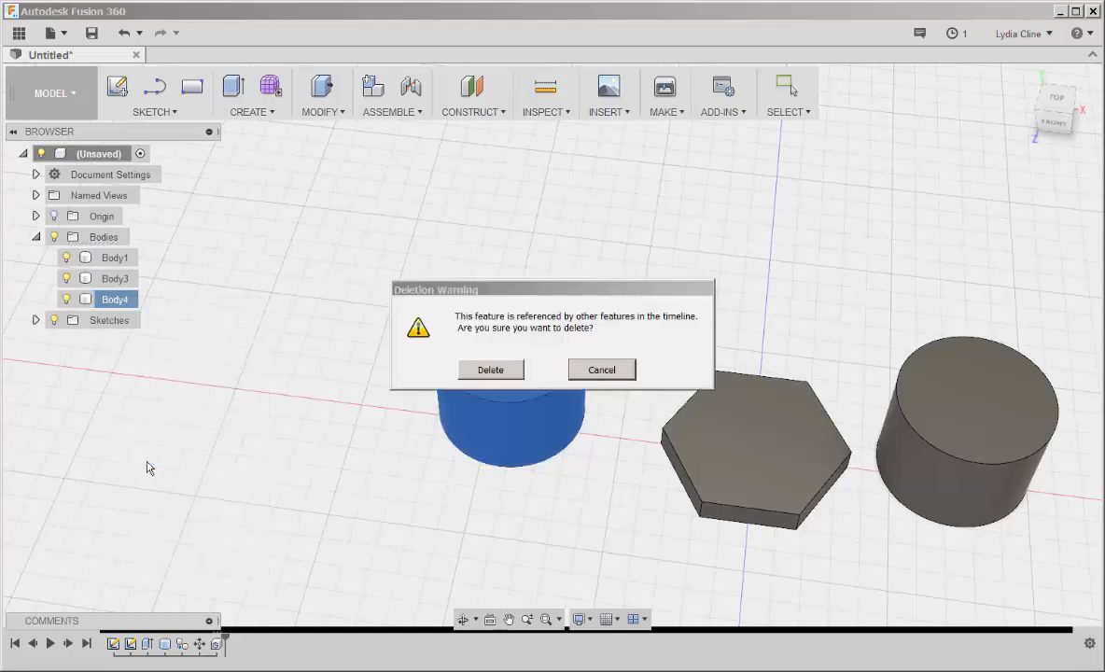
click(489, 369)
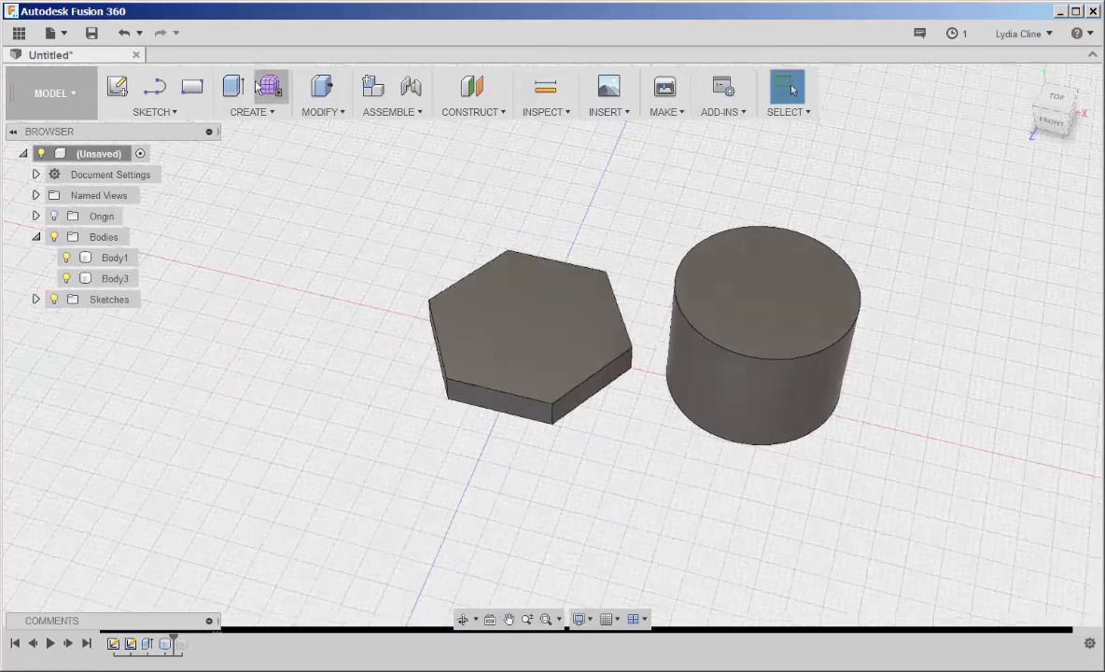
- Add a full-length left-hand ISO Metric M17x1.5 thread to the cylinder's side face
click(251, 94)
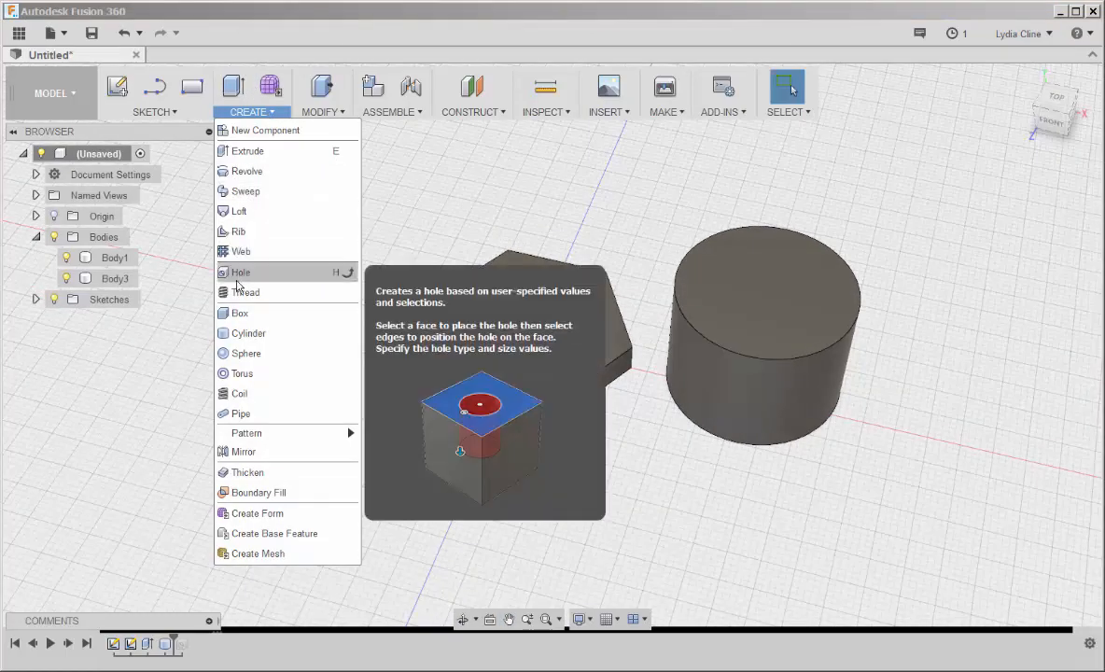
click(247, 292)
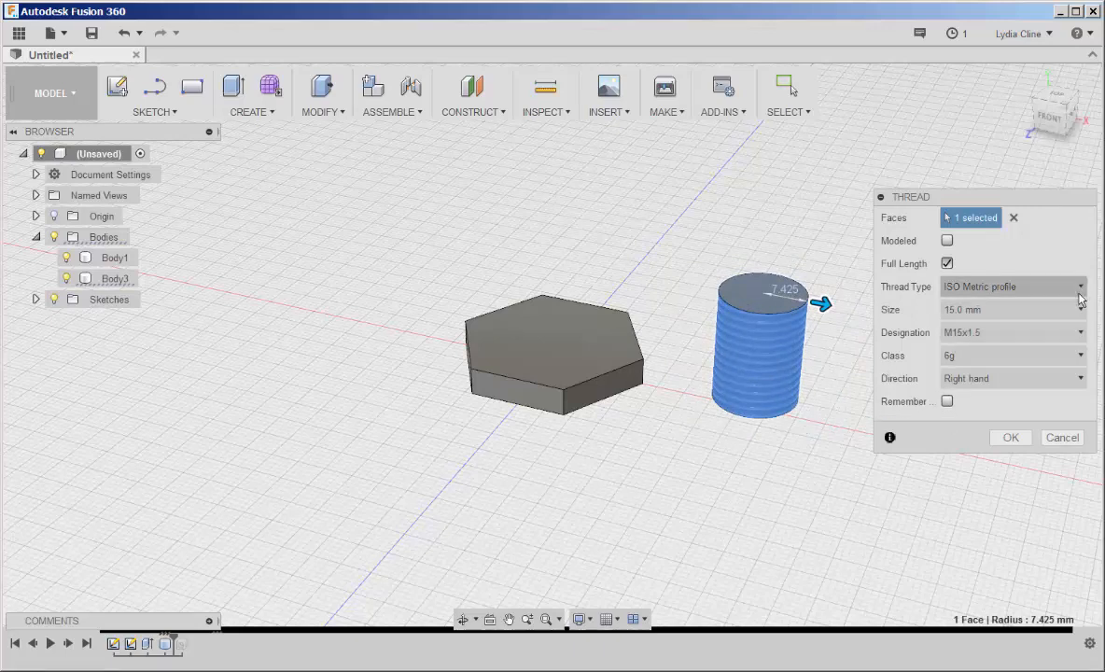
click(1079, 288)
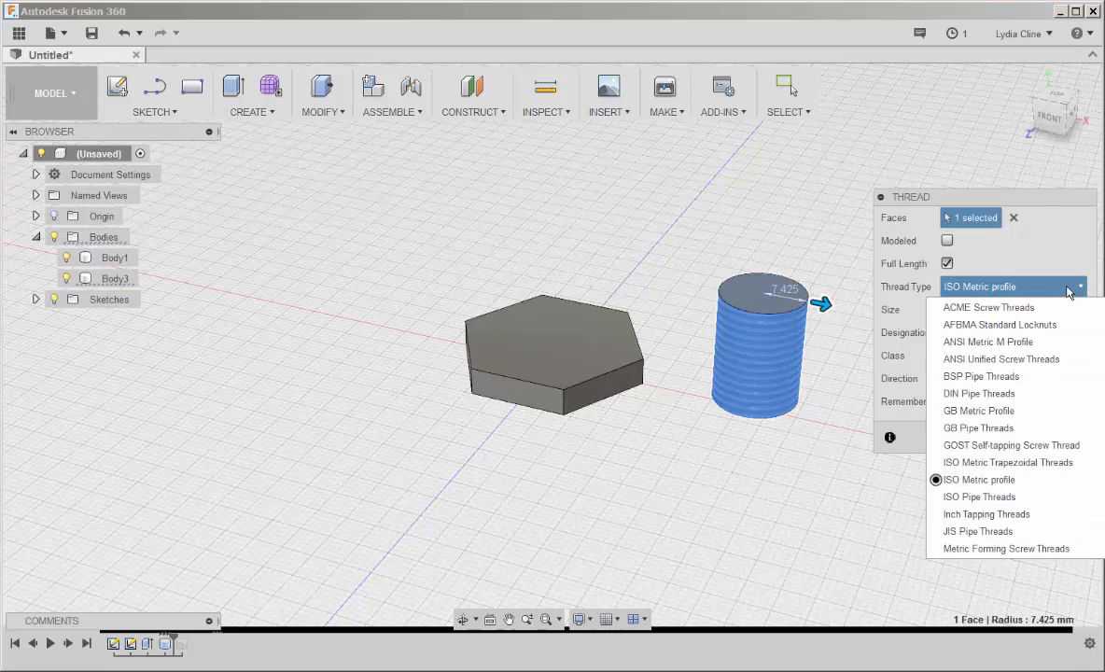
click(978, 478)
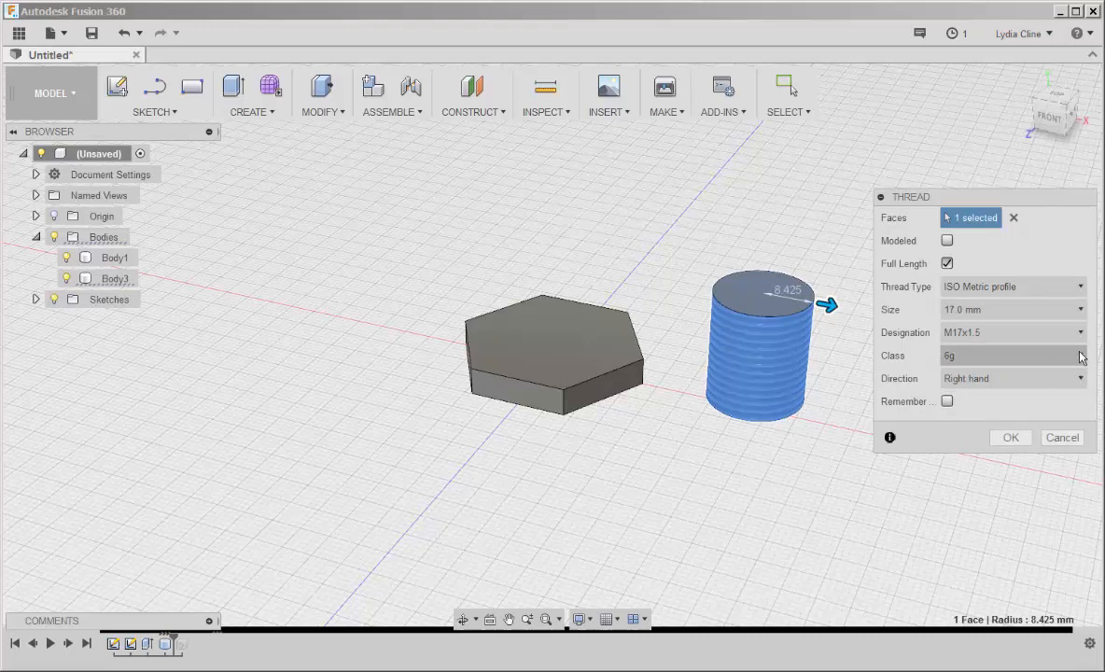
click(1012, 377)
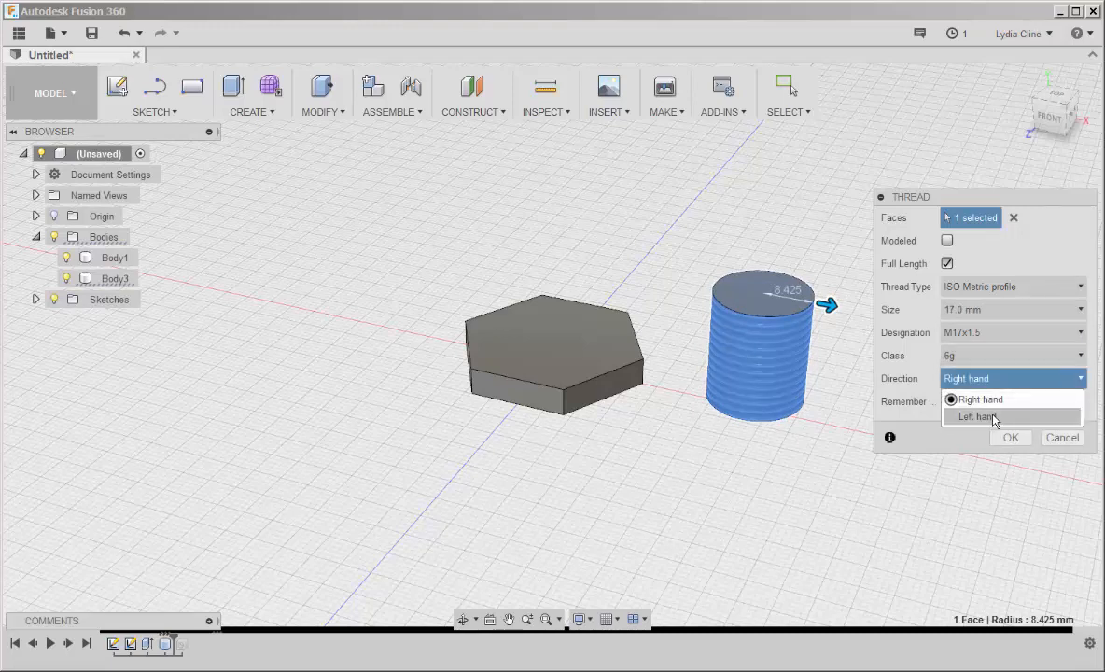
click(975, 416)
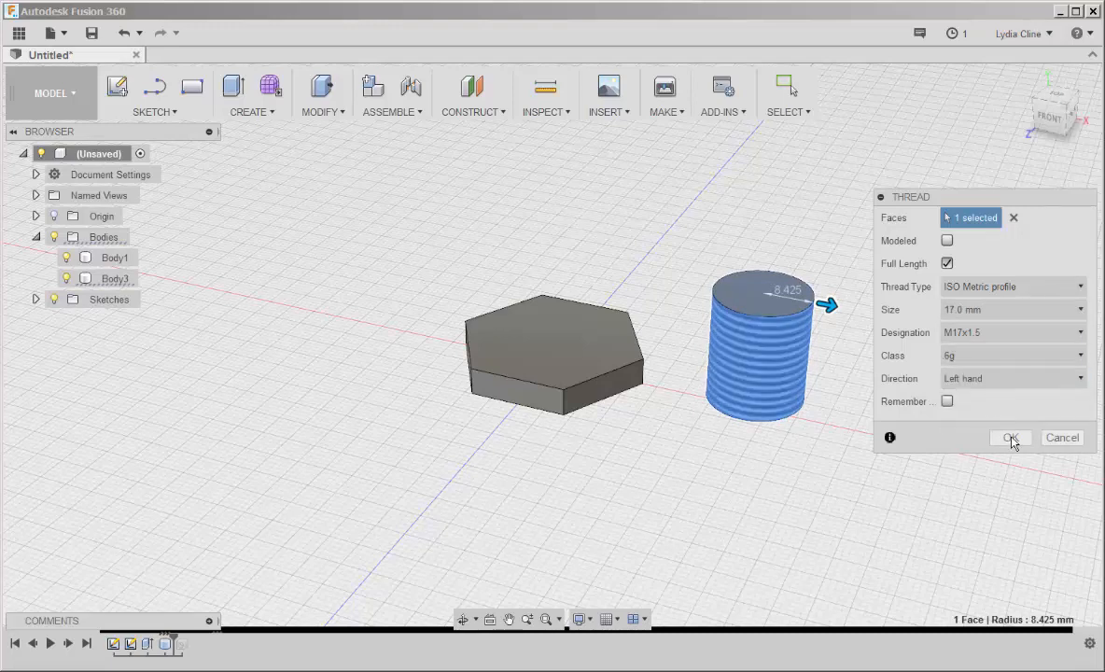
click(1010, 437)
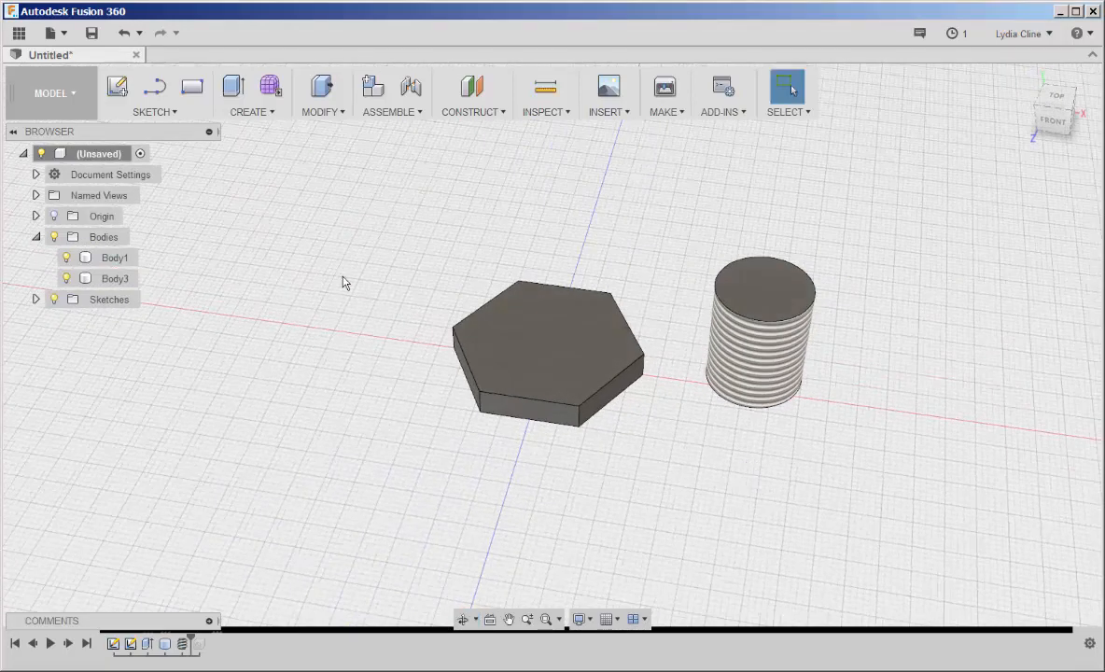
- Cut a Simple through hole at the centre of the hexagon's top face
click(250, 93)
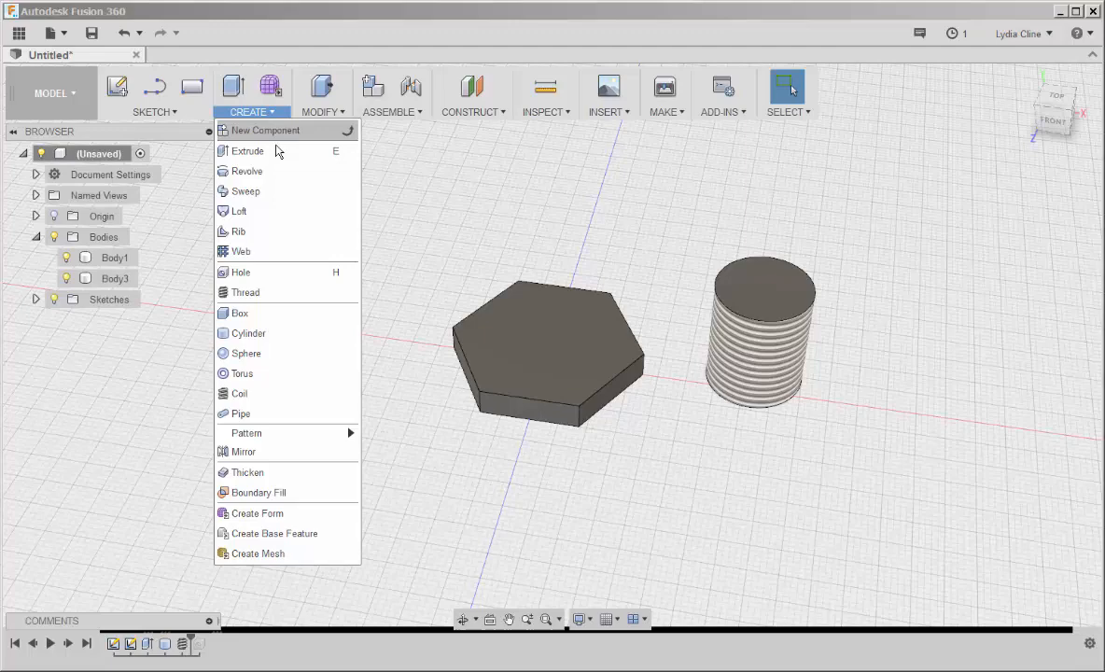
click(241, 272)
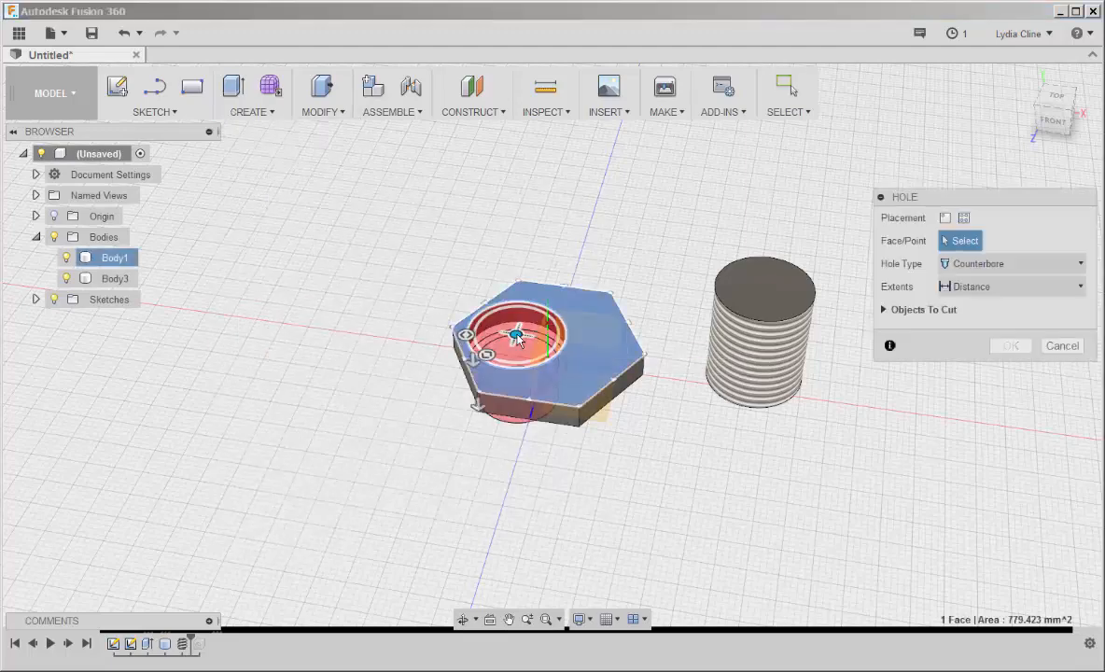
click(542, 340)
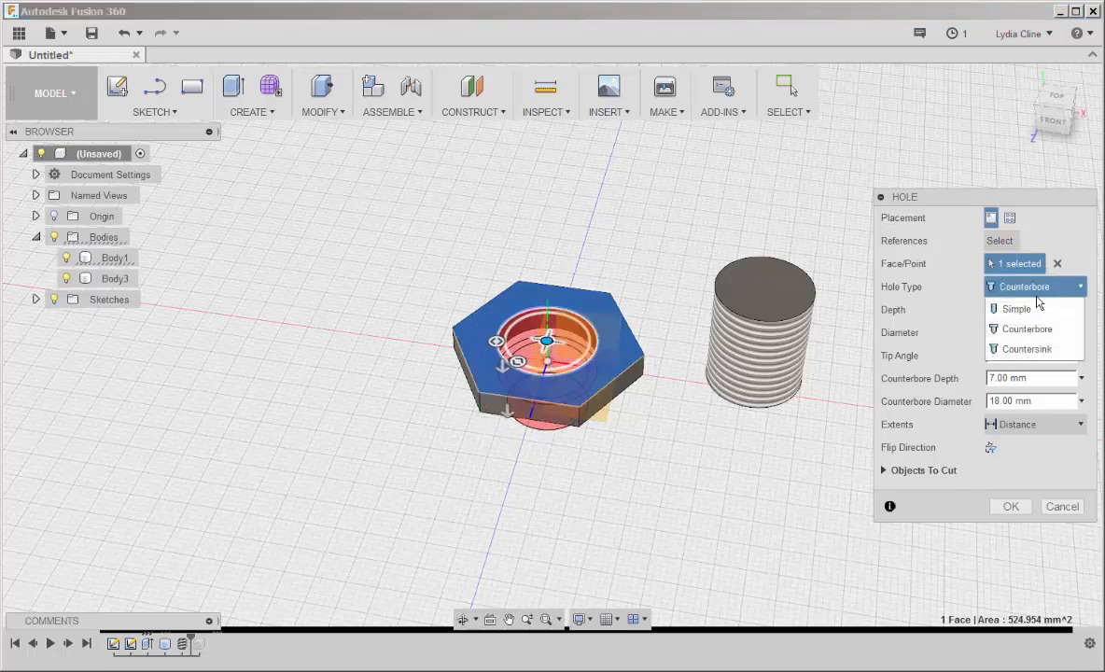
click(1016, 310)
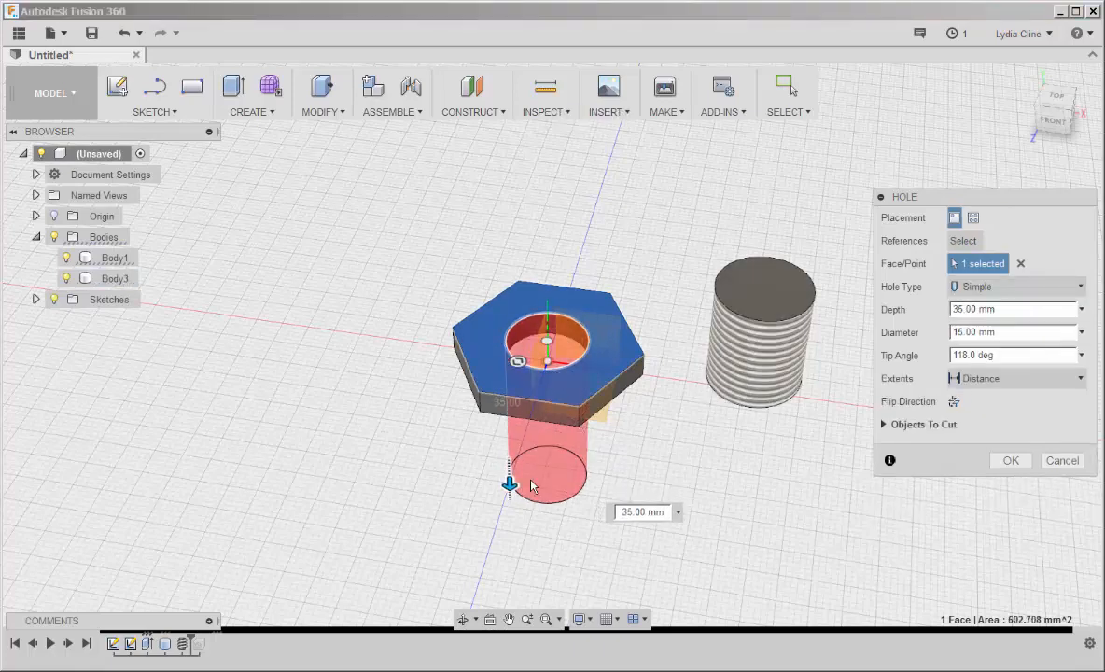
click(1010, 459)
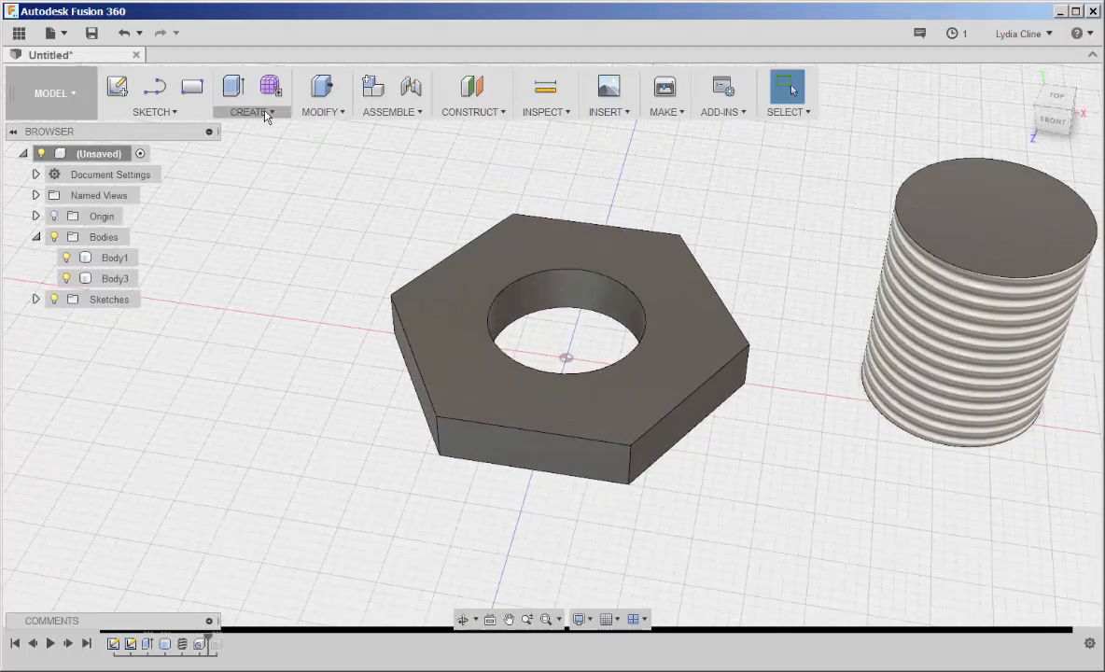
- Add a right-hand ISO Metric M16x1.5 internal thread to the hexagon's centre hole
click(251, 112)
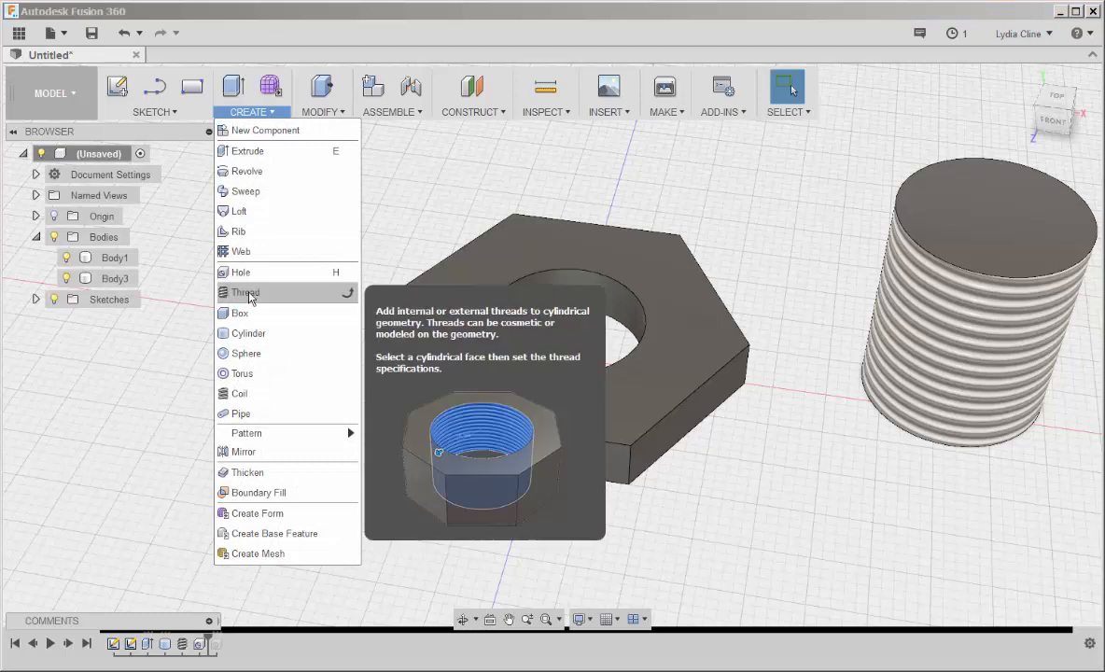
click(243, 291)
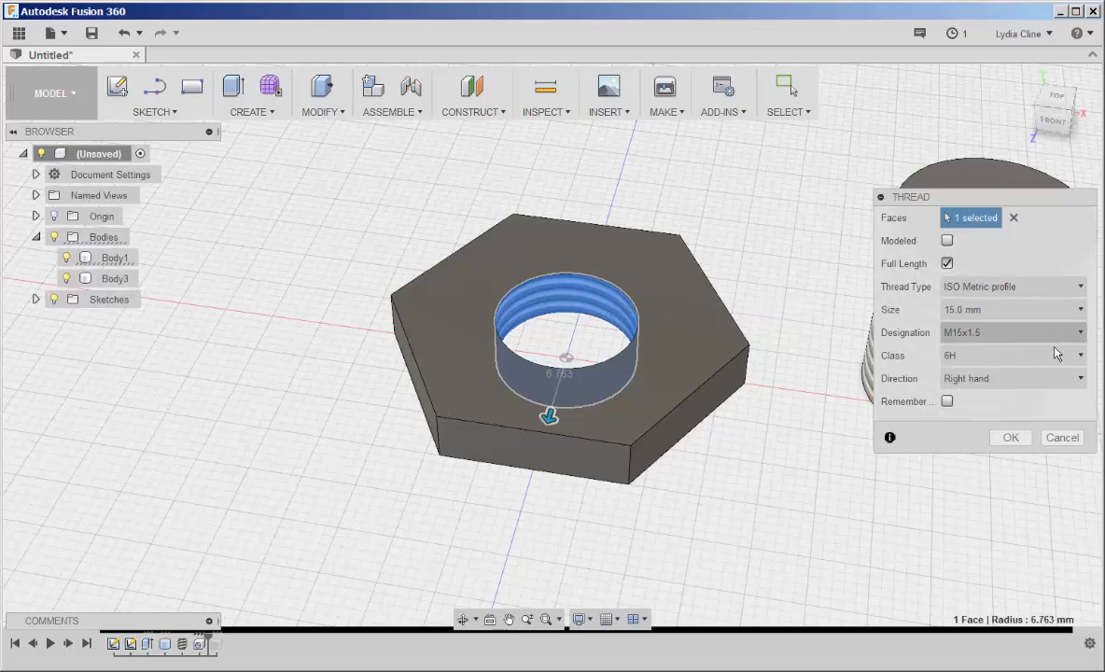
click(1012, 437)
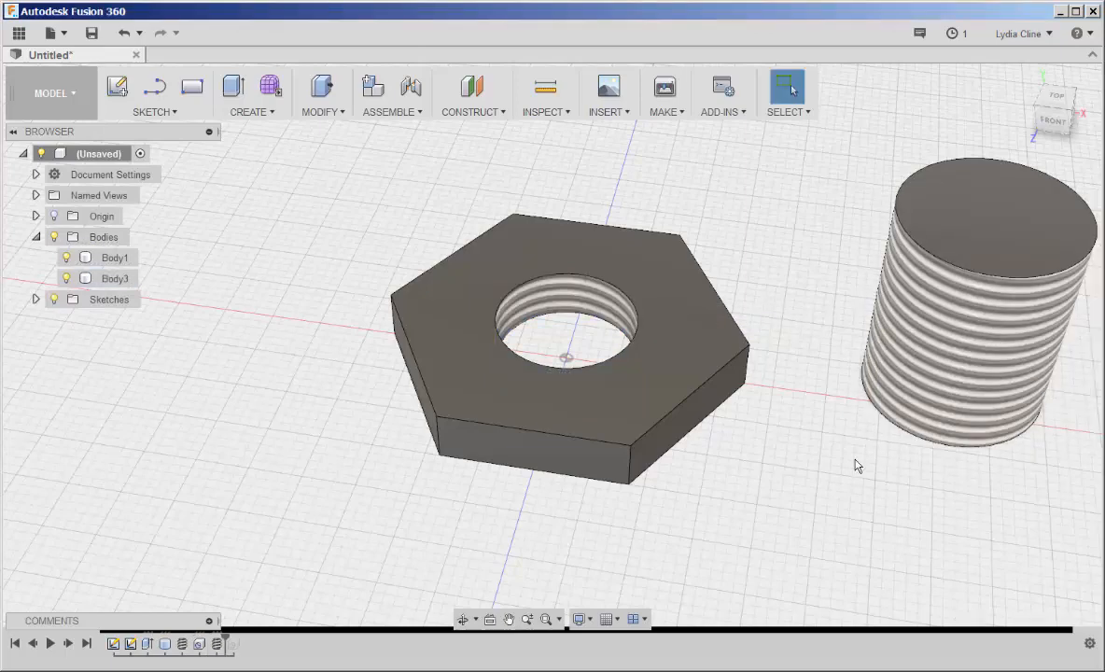